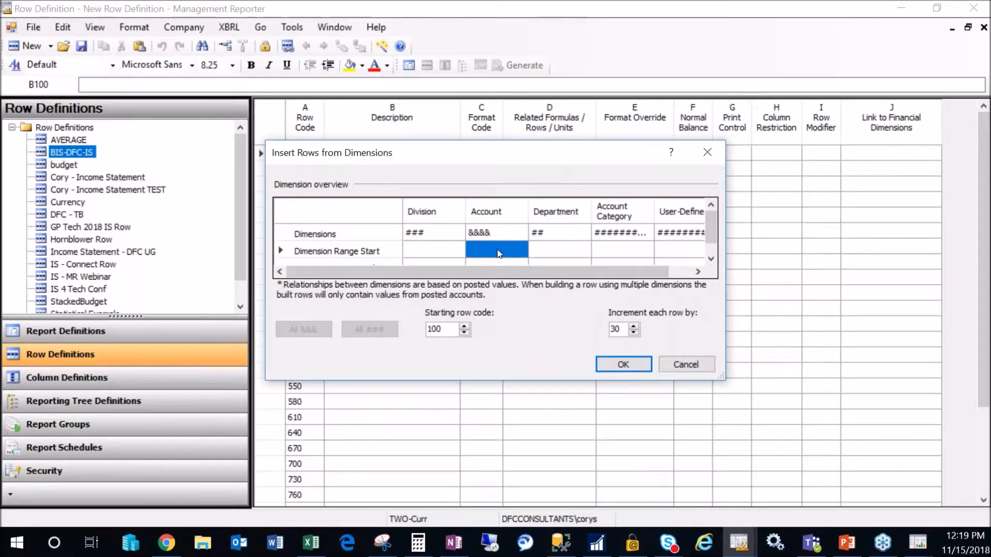
Enter 4000 as the Account dimension range start in Insert Rows from Dimensions.
text(4000)
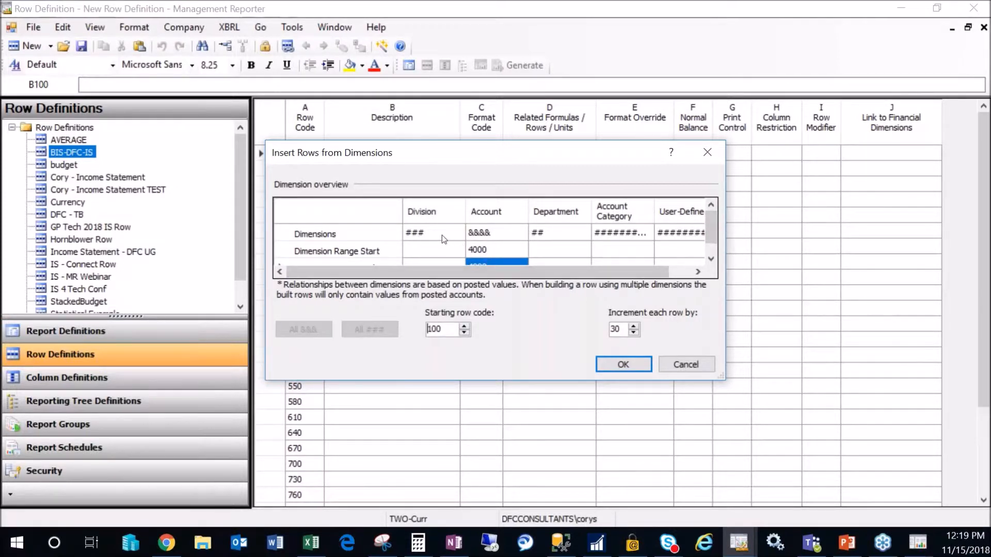
click(434, 233)
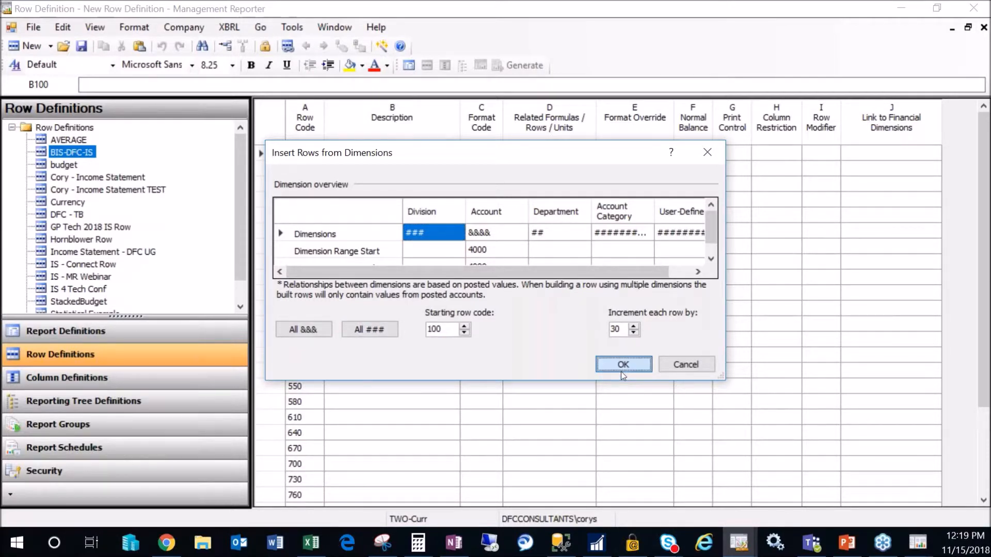